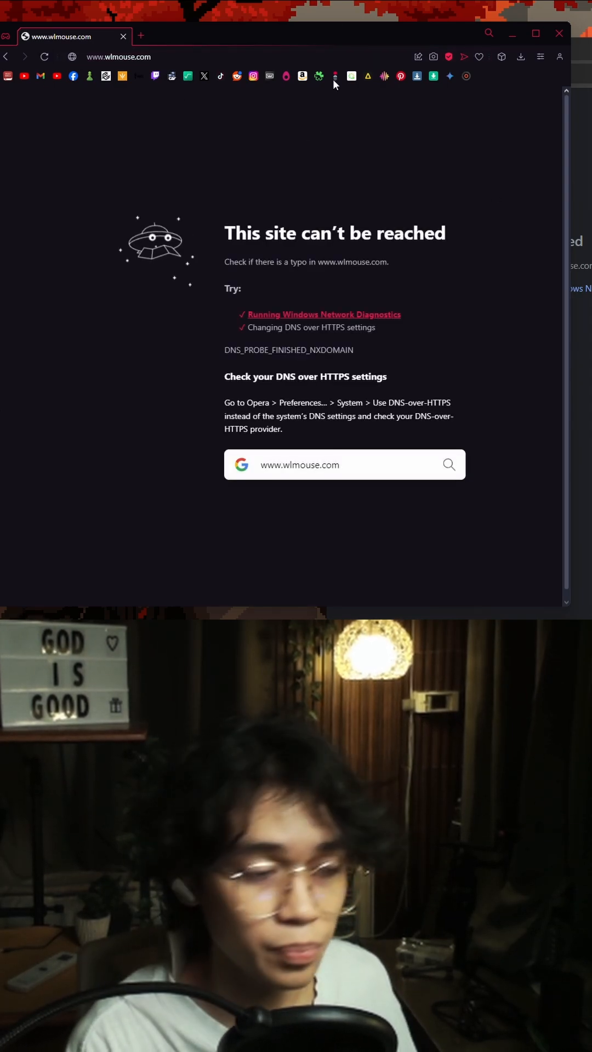
- Enable DNS-over-HTTPS with Cloudflare in Opera GX System settings and return to wlmouse.com
left_click(541, 56)
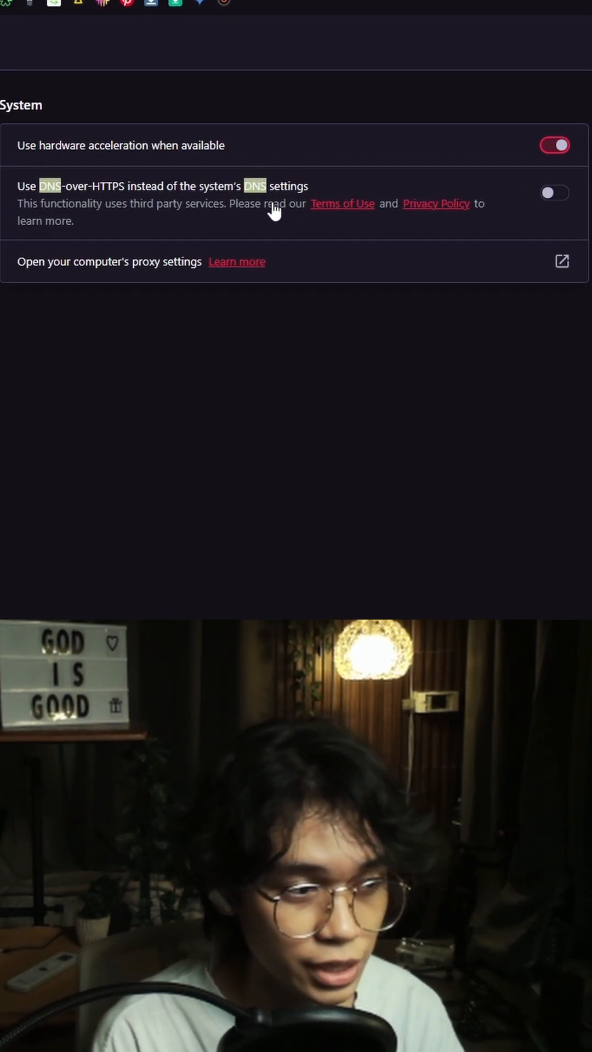
left_click(554, 193)
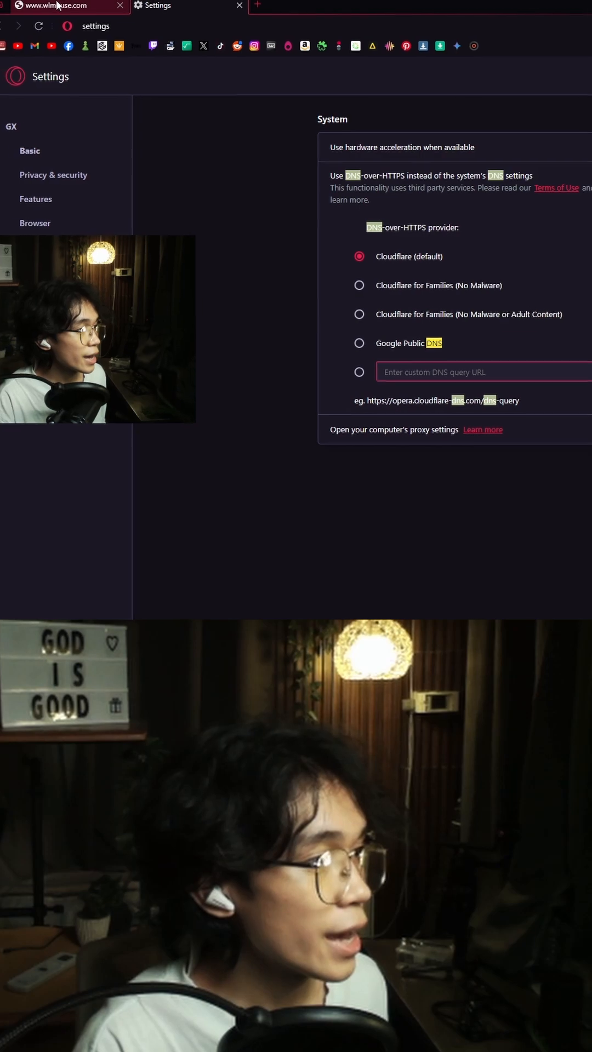
left_click(63, 6)
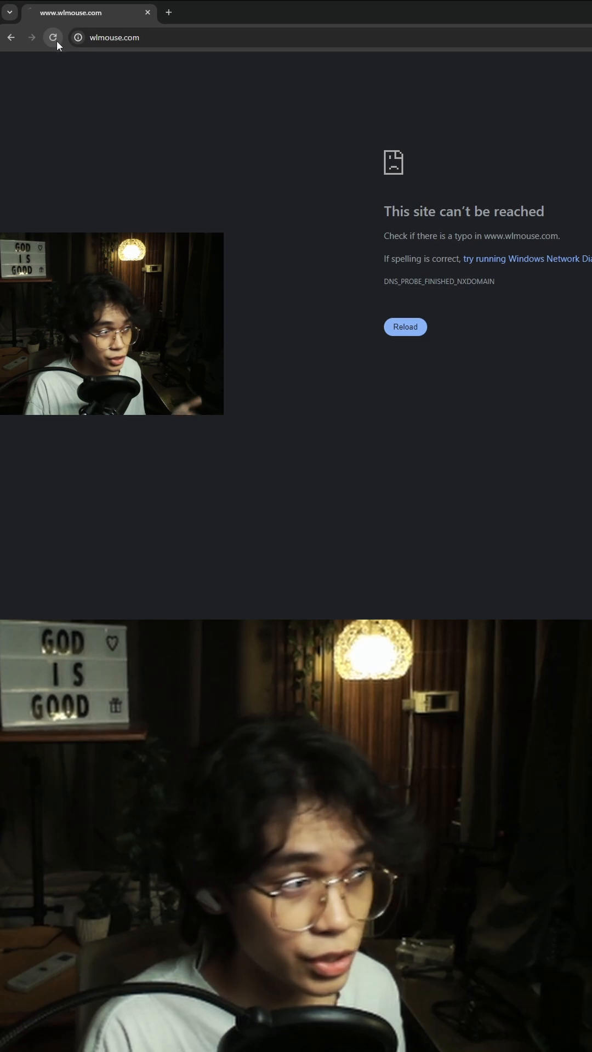
- Reload wlmouse.com in Chrome, still unreachable, and bring up Chrome's main menu
left_click(53, 38)
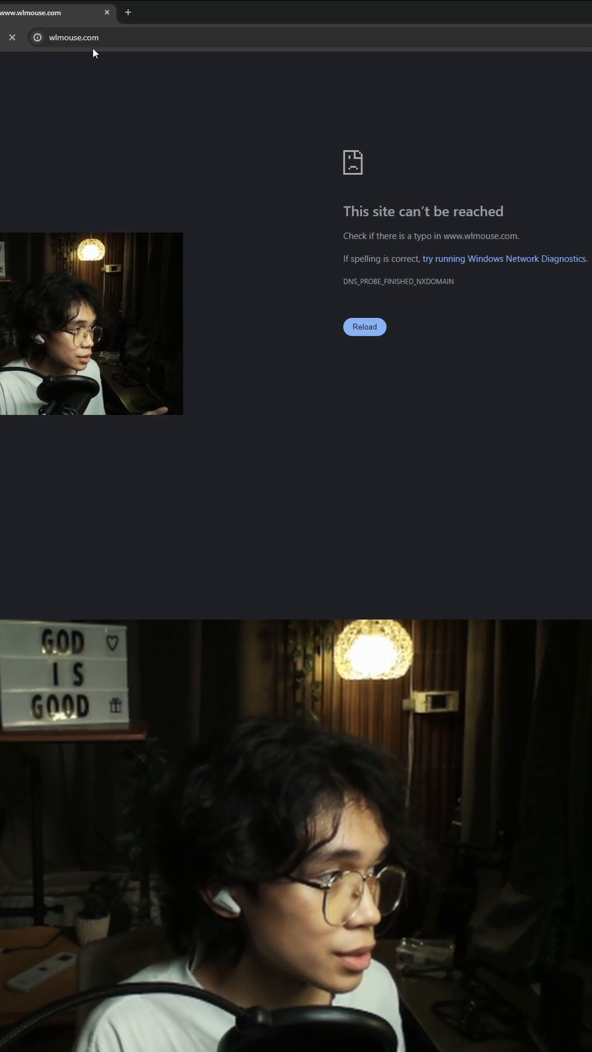
left_click(578, 38)
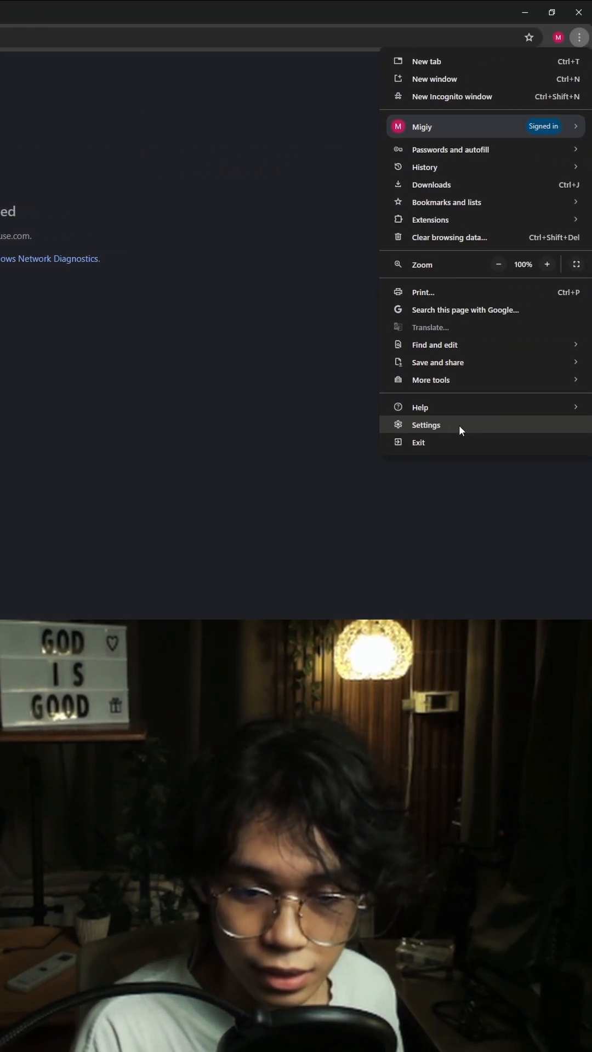
- Set Chrome's secure DNS provider to Google (Public DNS) via the settings 'dns' search
left_click(425, 424)
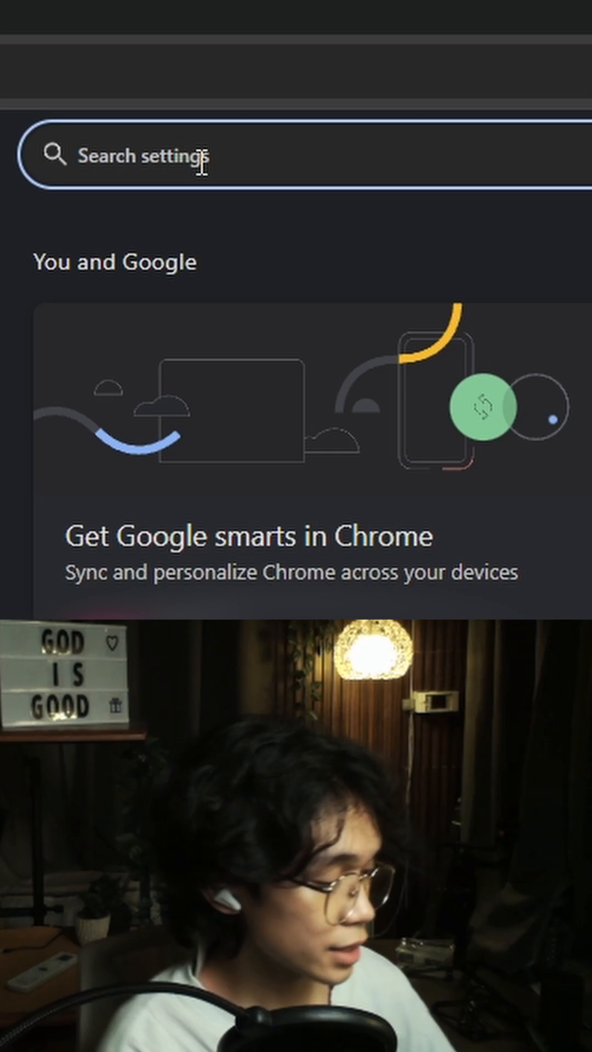
type("dns")
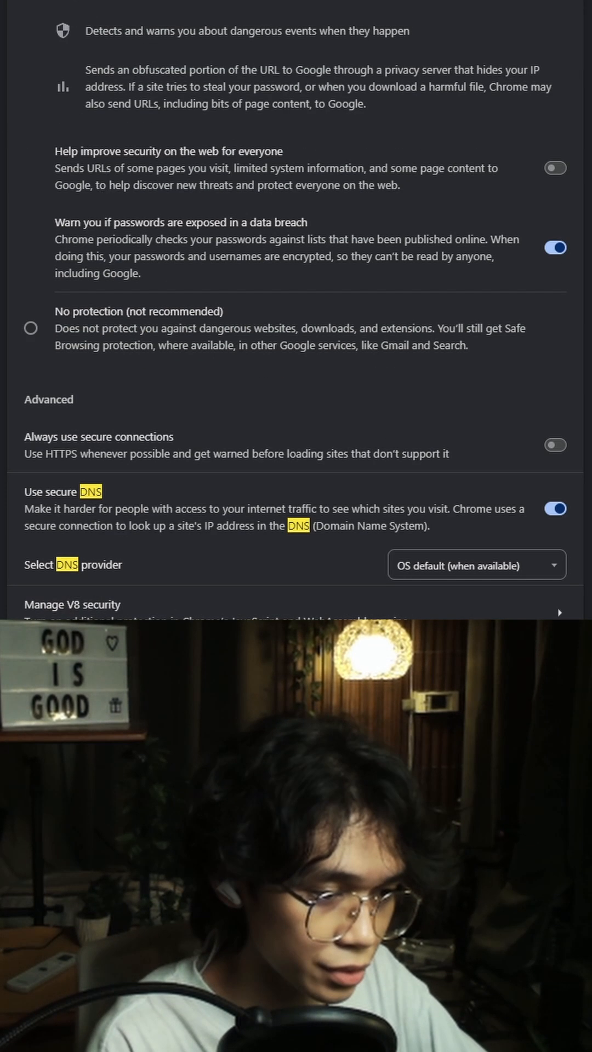
scroll("down", 3)
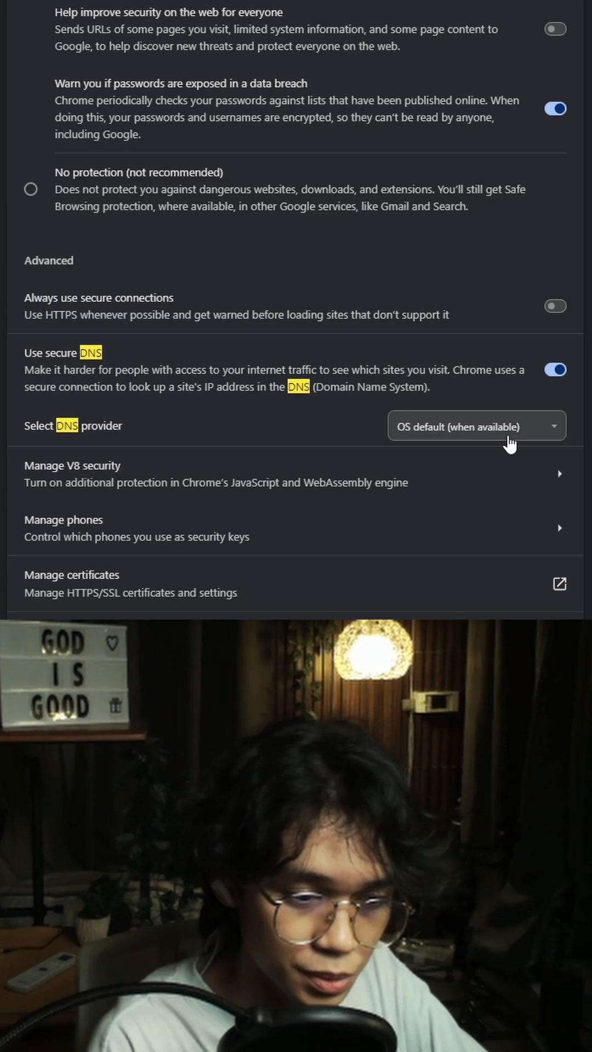
left_click(476, 425)
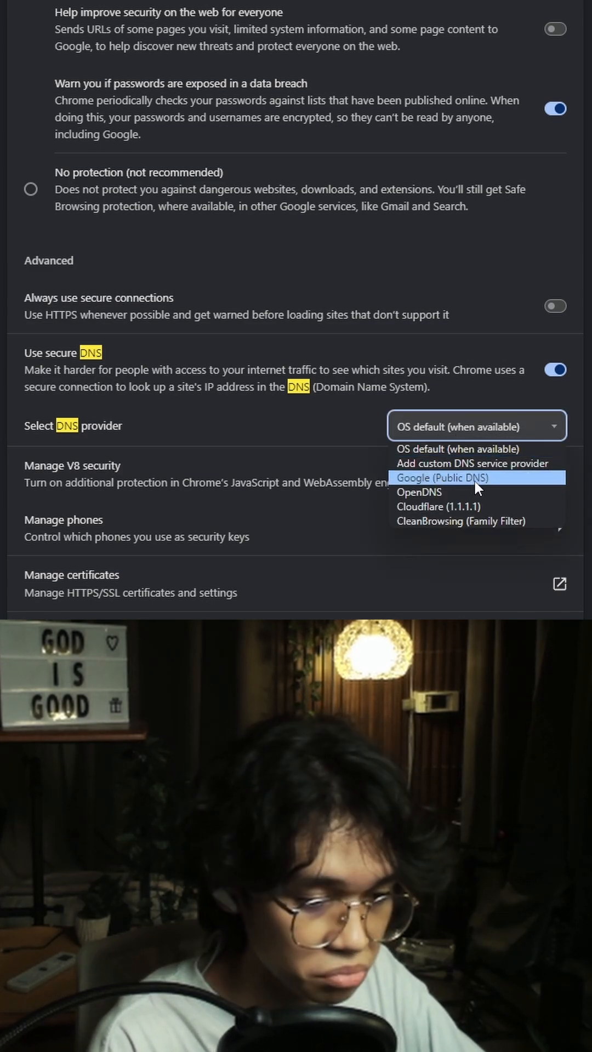
left_click(444, 478)
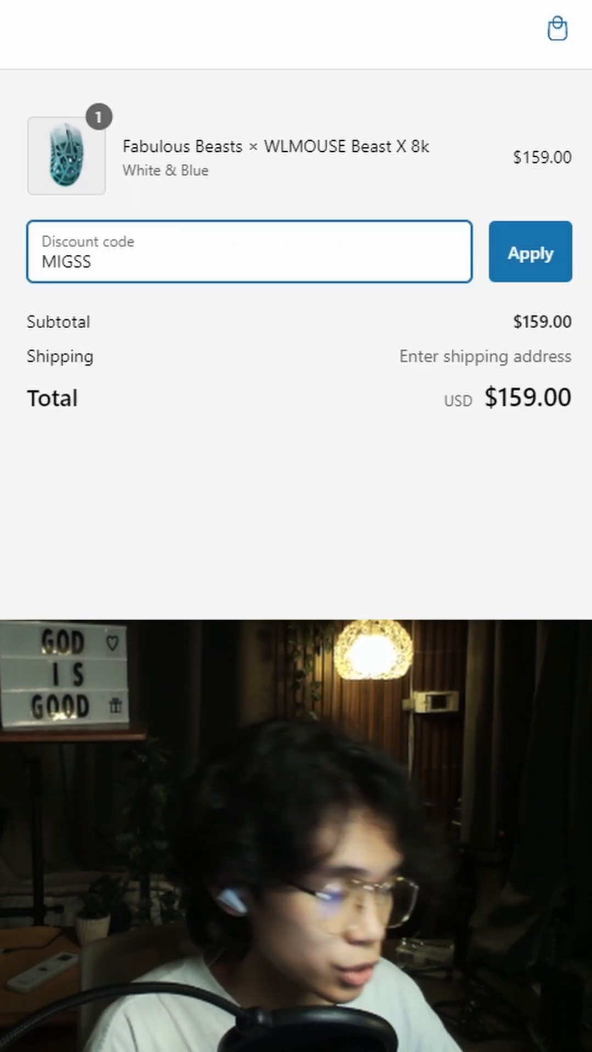
- Apply discount code MIGSS to the $159.00 wlmouse.com checkout order
left_click(529, 252)
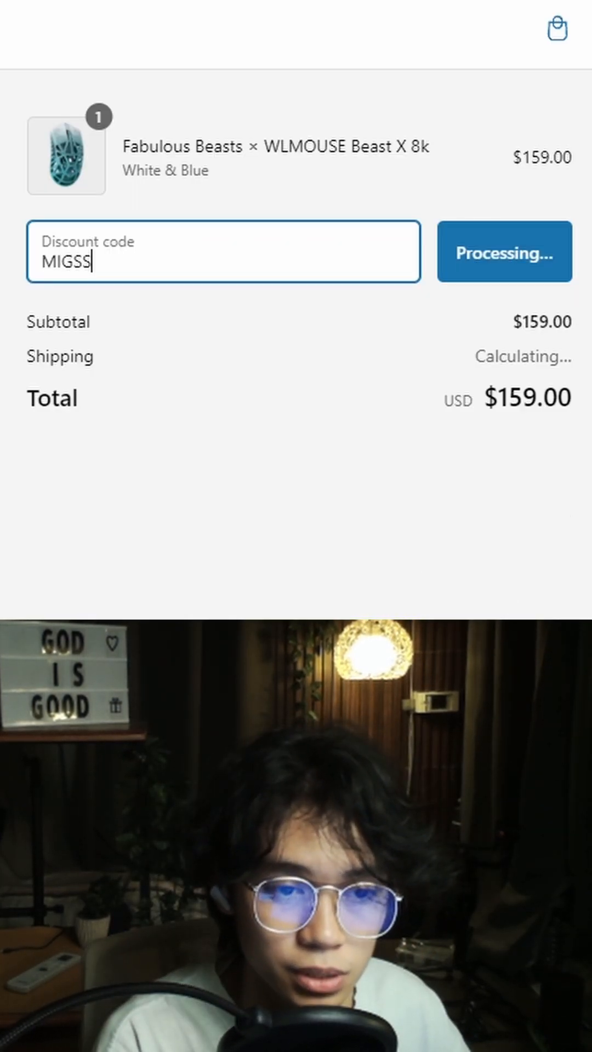